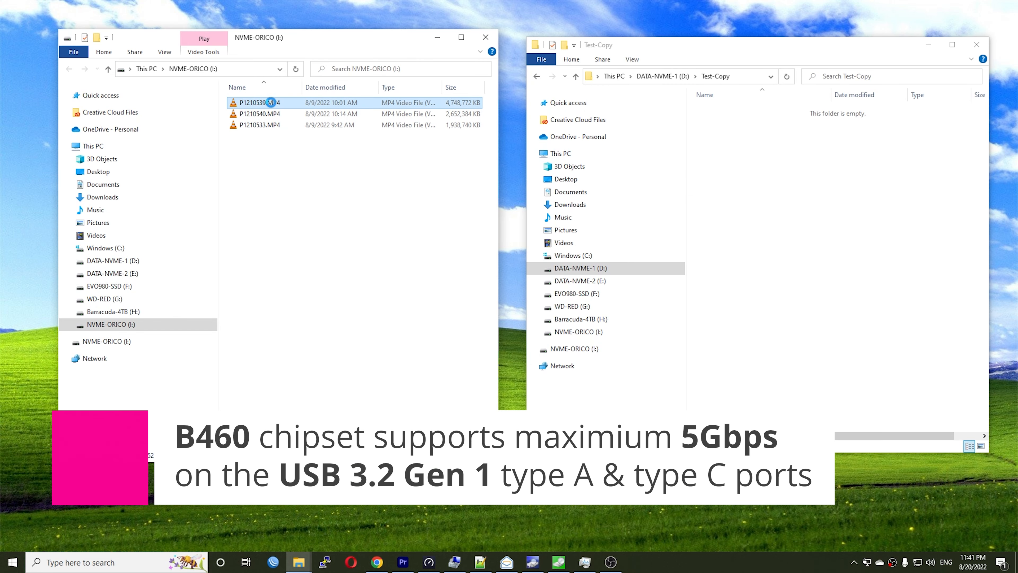
Paste the copied P1210539.MP4 (4.52 GB) into the empty Test-Copy folder on DATA-NVME-1.
right_click(770, 176)
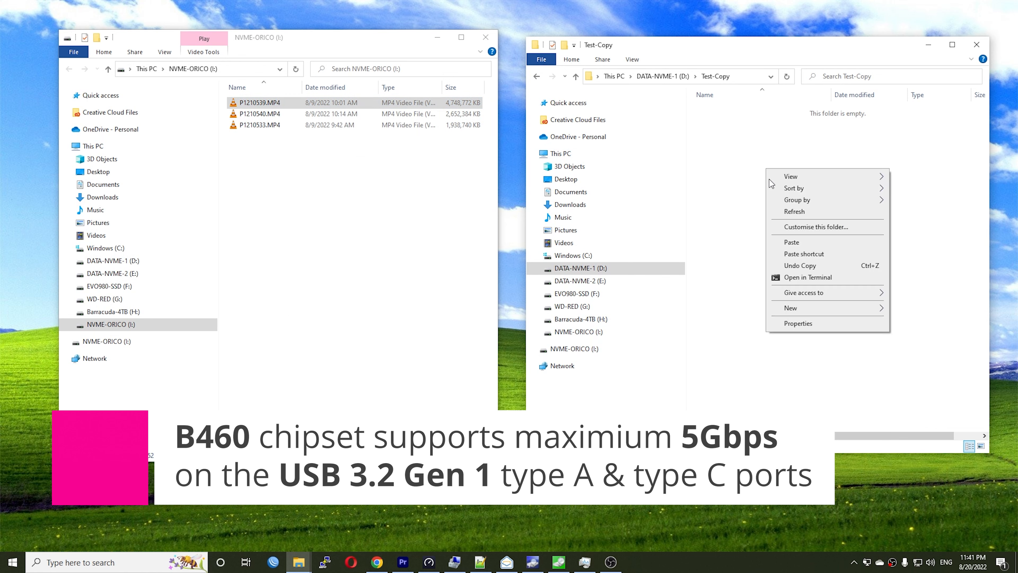
click(791, 242)
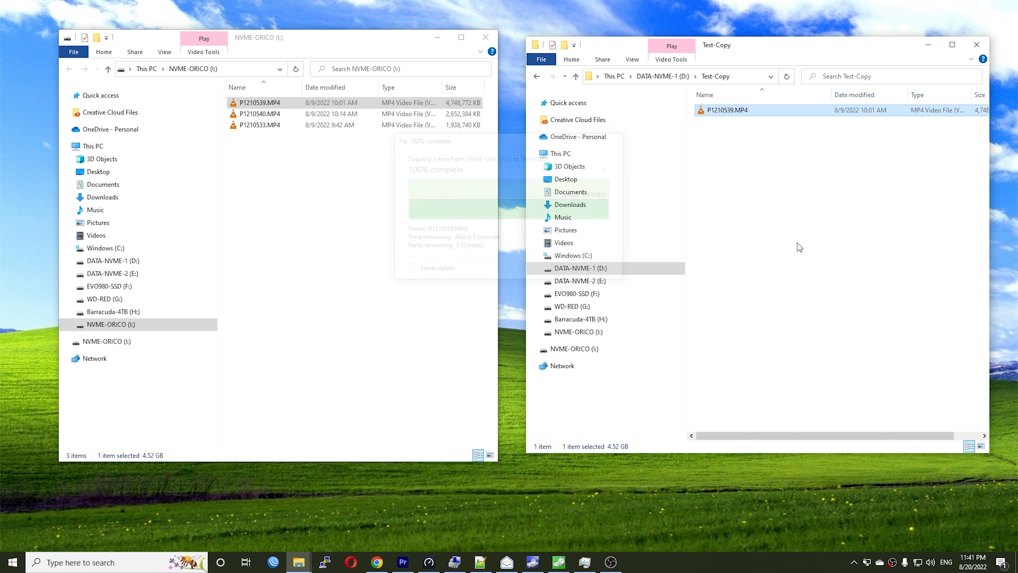
Select P1210540.MP4 and P1210533.MP4 together in the NVME-ORICO window.
drag(263, 113, 277, 172)
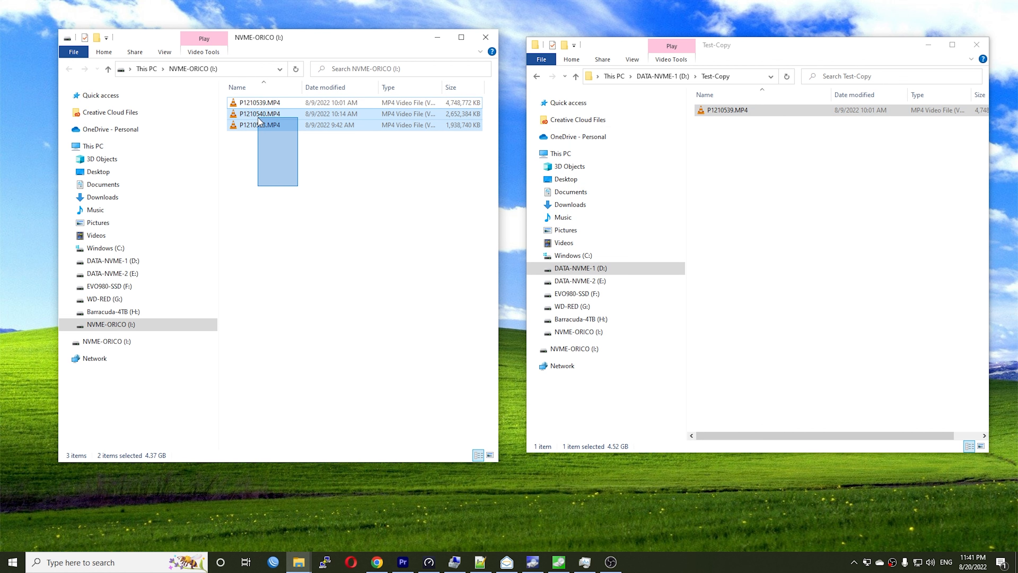
click(782, 234)
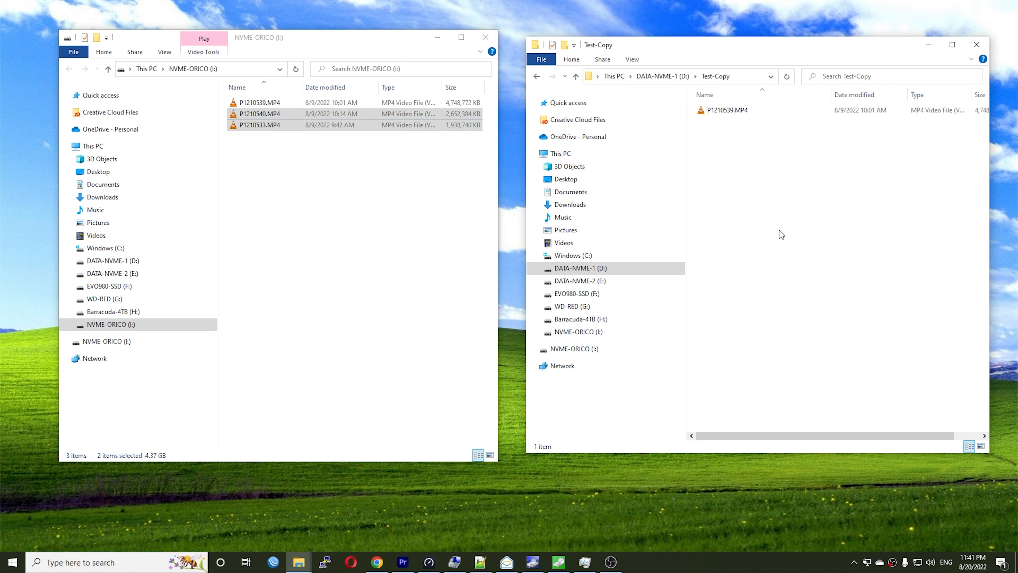